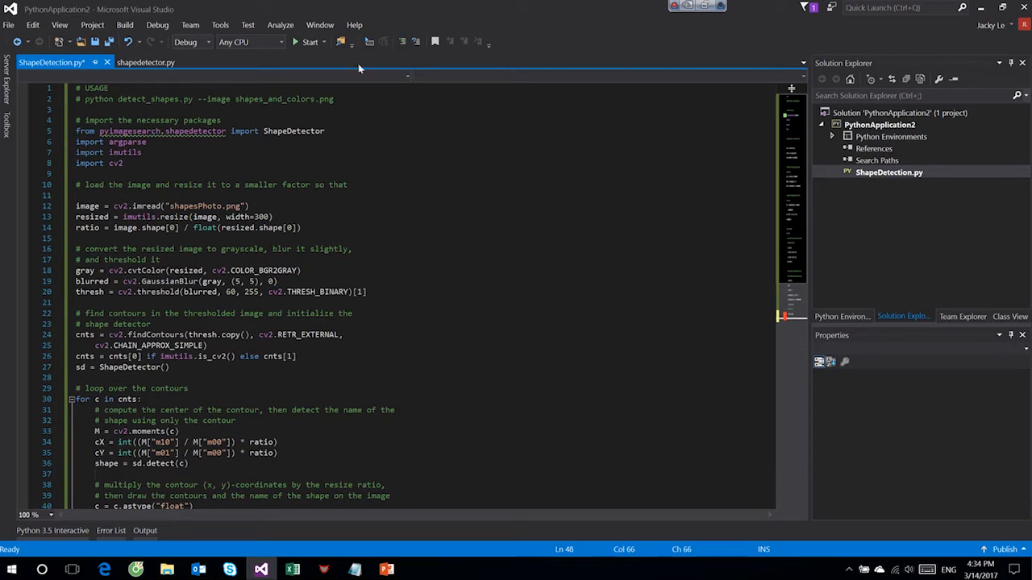
- Start the script, then cancel the launch when build errors are reported
{"action": "left_click", "coordinate": [310, 42]}
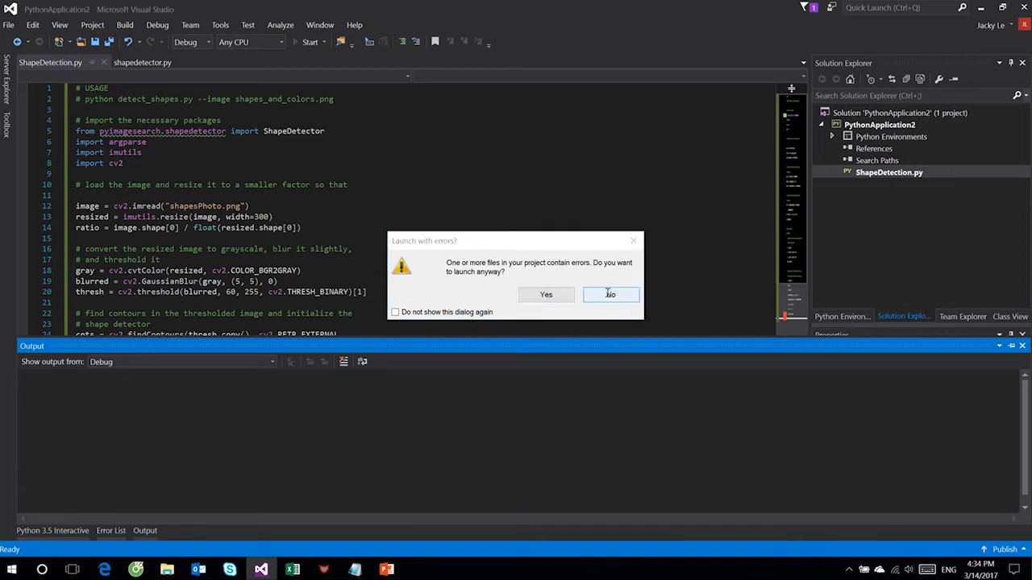
{"action": "left_click", "coordinate": [609, 293]}
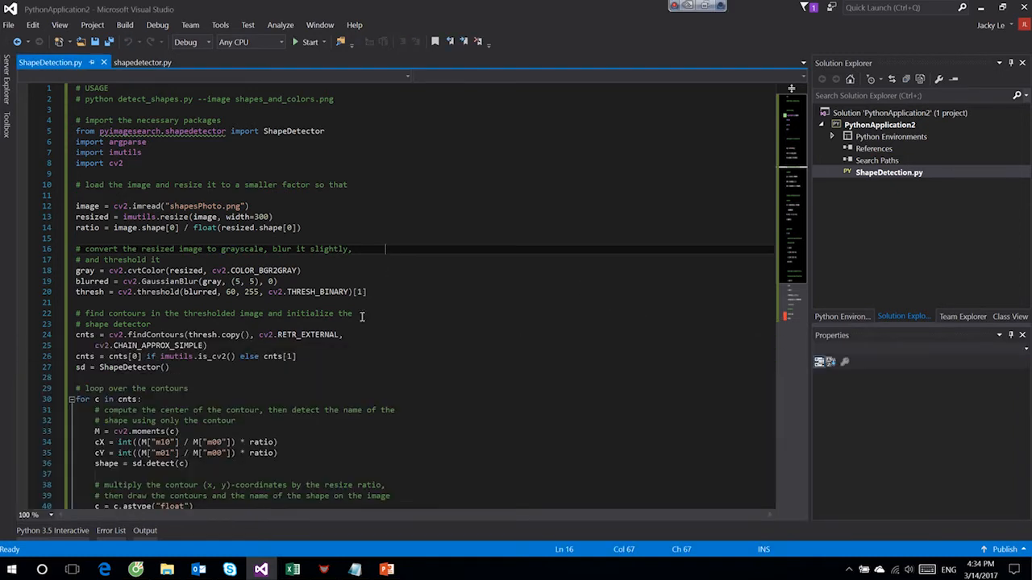
- Rework the wrapped putText line and add a 'show the output image' comment above imshow and waitKey
{"action": "scroll", "scroll_direction": "down", "scroll_amount": 3}
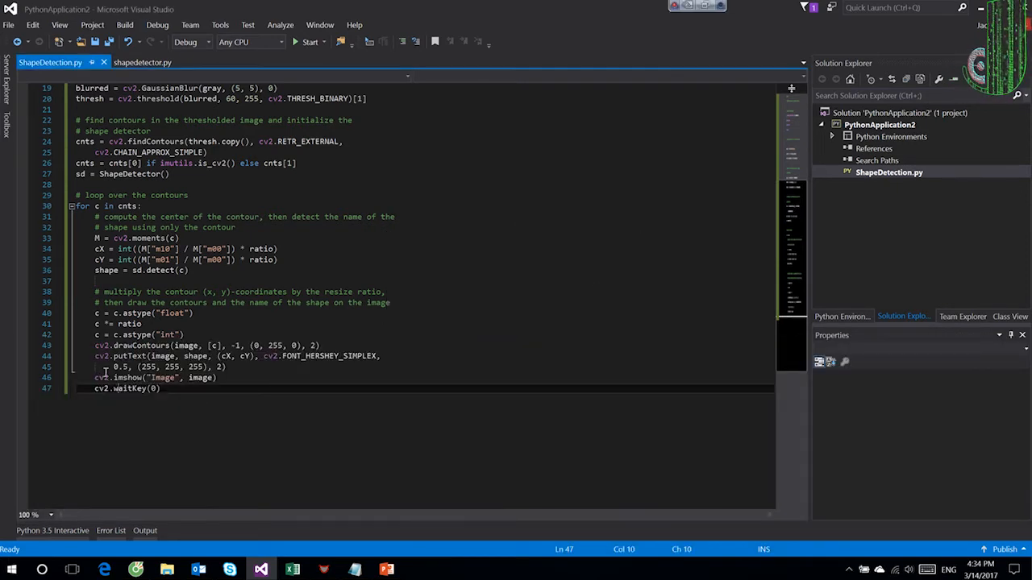
{"action": "left_click_drag", "start_coordinate": [94, 368], "coordinate": [387, 356]}
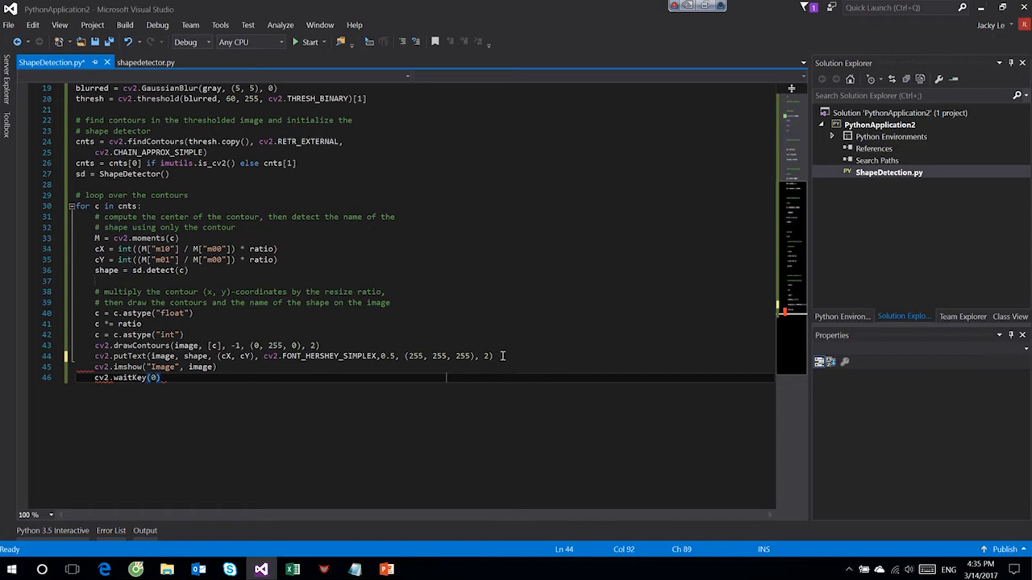
{"action": "type", "text": ";"}
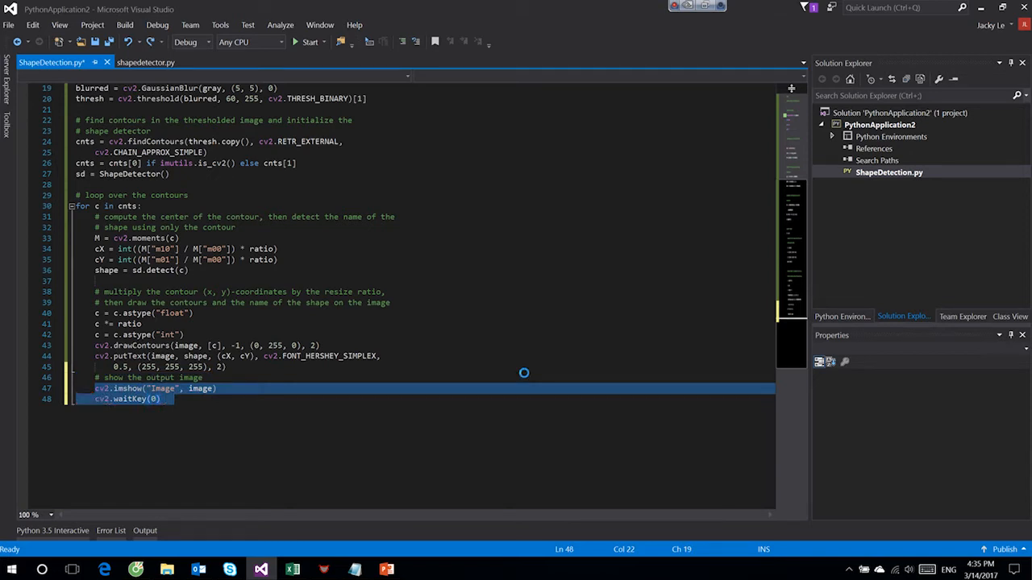
{"action": "left_click", "coordinate": [310, 42]}
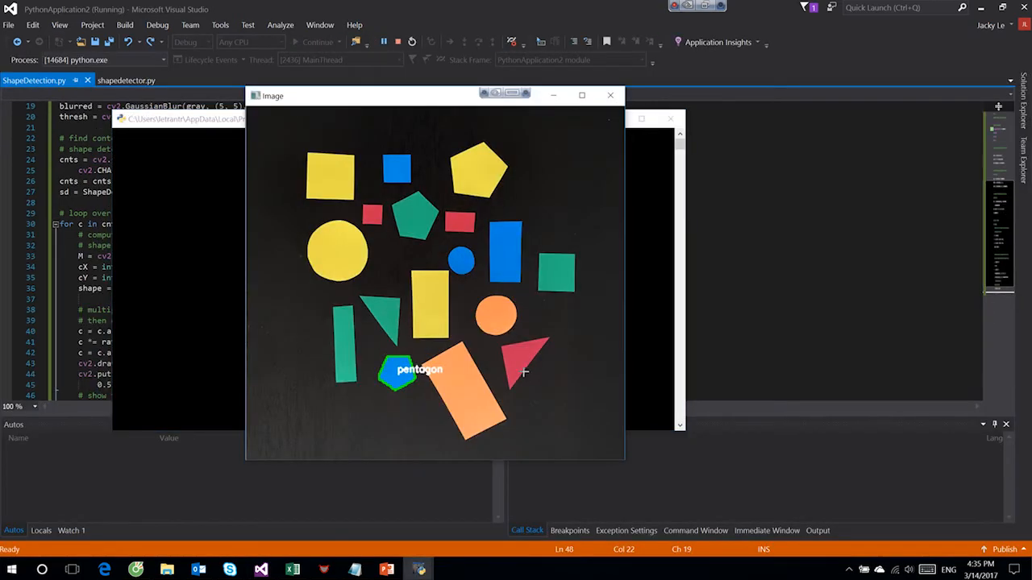
{"action": "left_click_drag", "start_coordinate": [434, 95], "coordinate": [595, 67]}
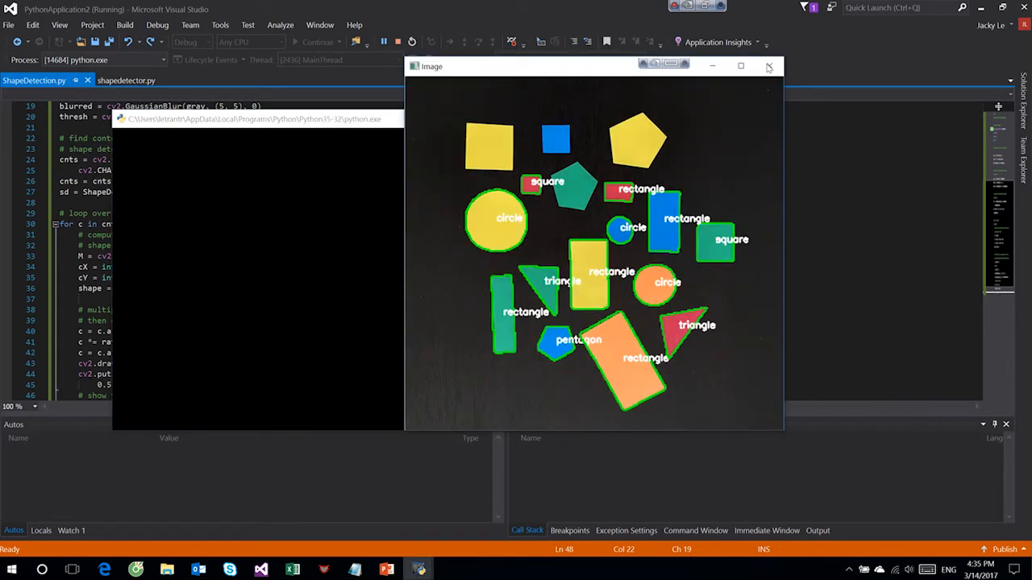
{"action": "left_click", "coordinate": [767, 66]}
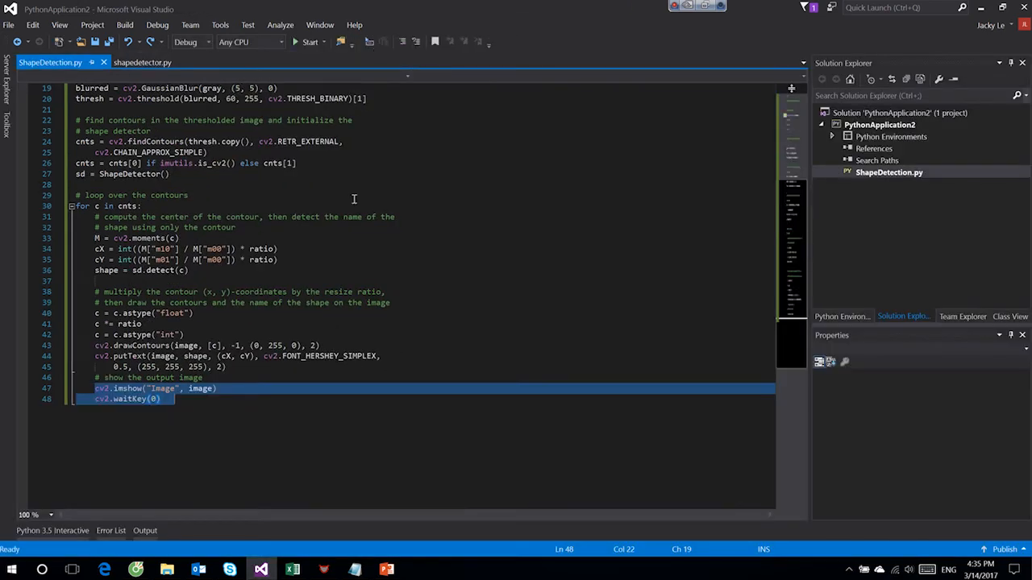
- Review the image loading, resizing and contour-finding blocks at the top of ShapeDetection.py
{"action": "scroll", "scroll_direction": "up", "scroll_amount": 3}
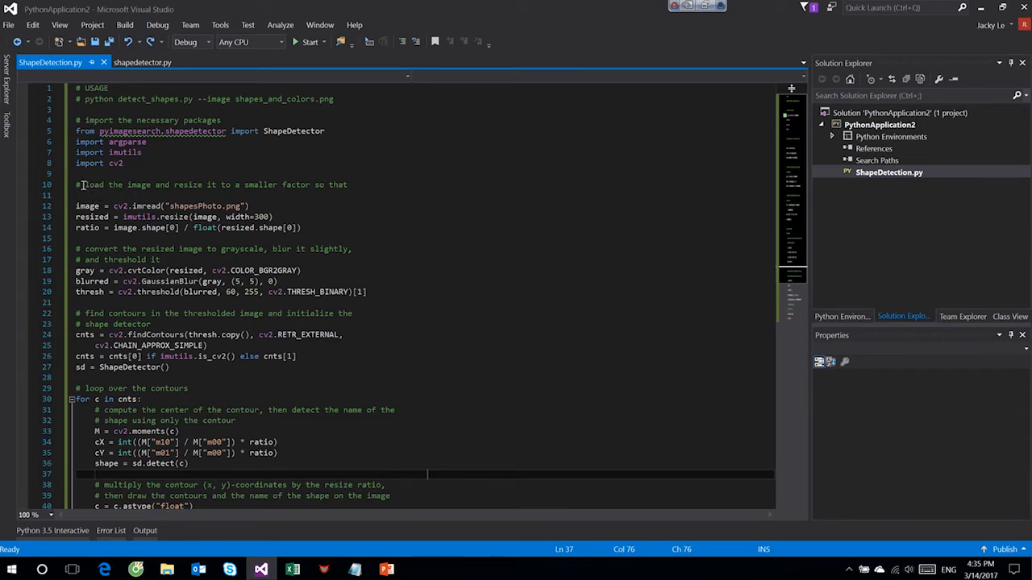
{"action": "left_click", "coordinate": [302, 227]}
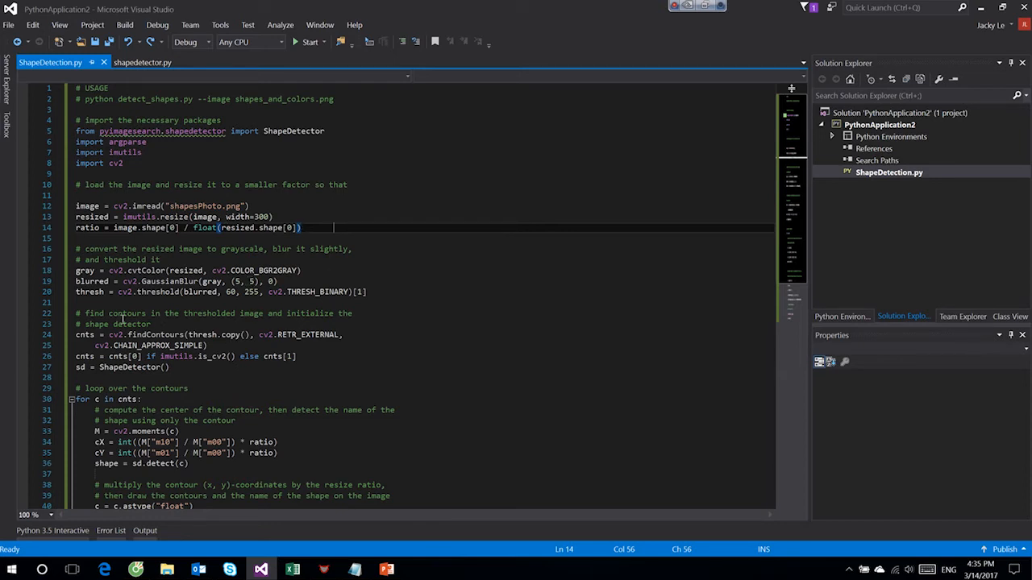
{"action": "left_click_drag", "start_coordinate": [75, 313], "coordinate": [201, 368]}
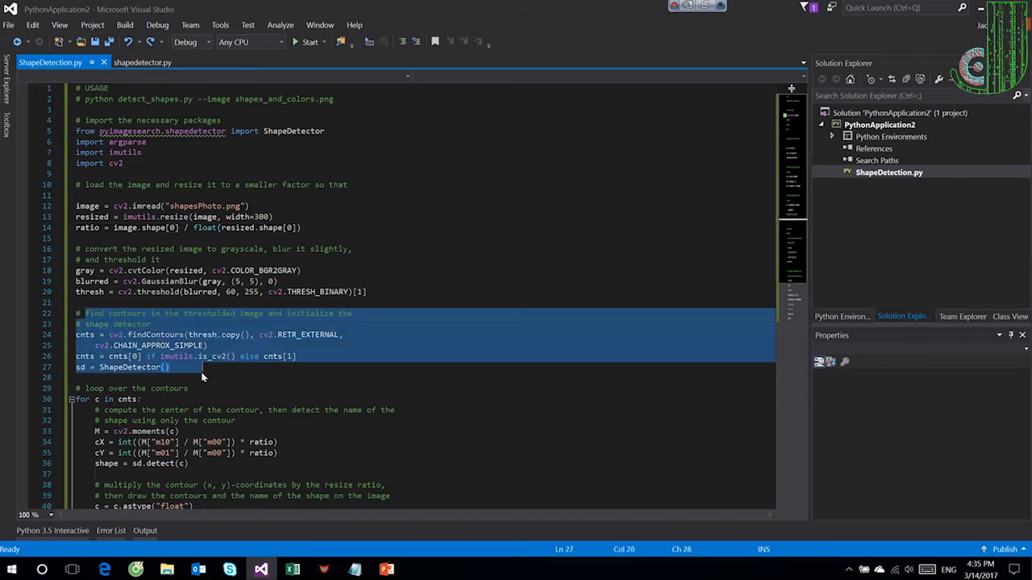
- Highlight the contour loop computing centres and shape names, then reach the OpenCV approxPolyDP documentation
{"action": "scroll", "scroll_direction": "down", "scroll_amount": 3}
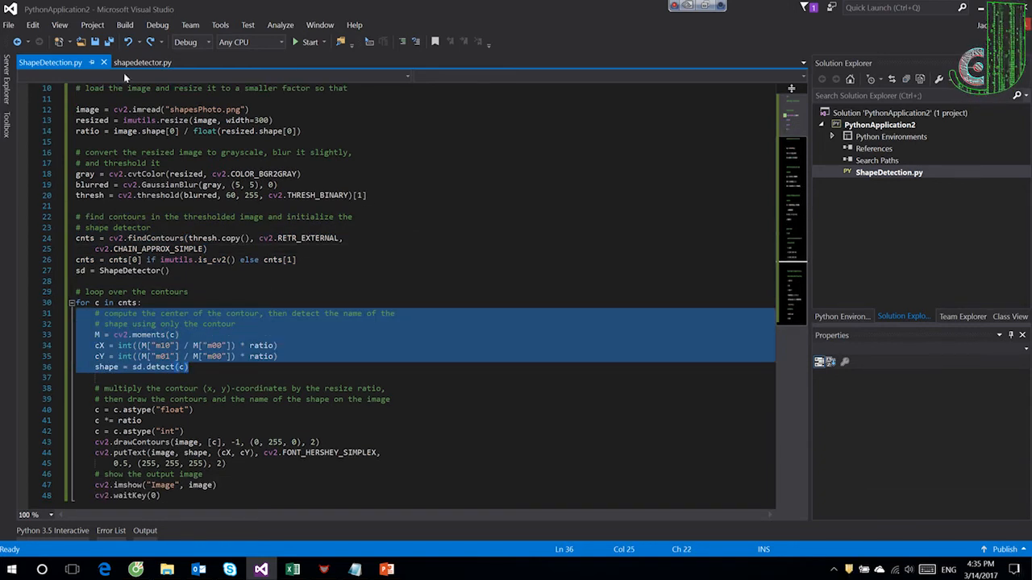
{"action": "left_click", "coordinate": [142, 61]}
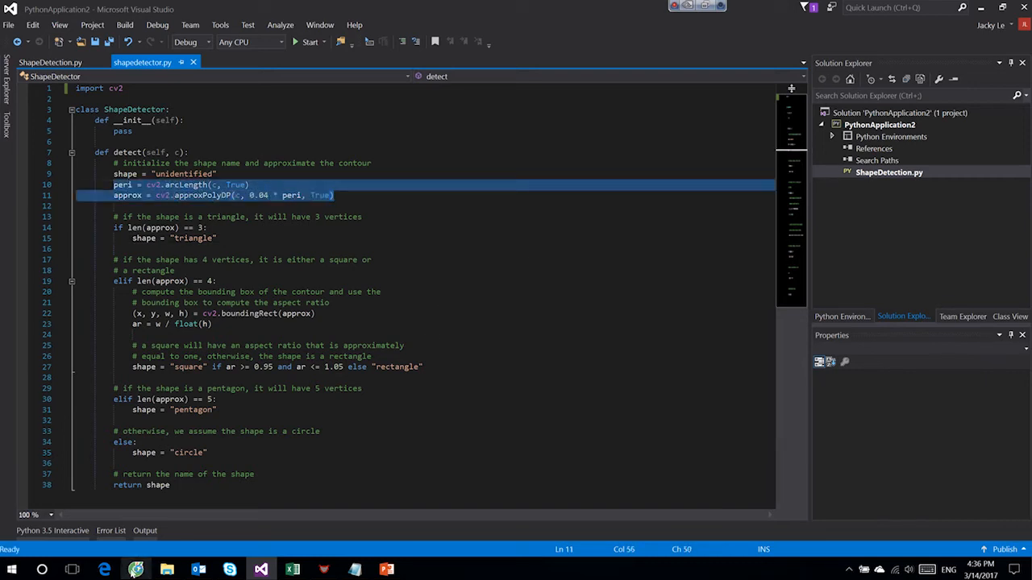
{"action": "left_click", "coordinate": [136, 571]}
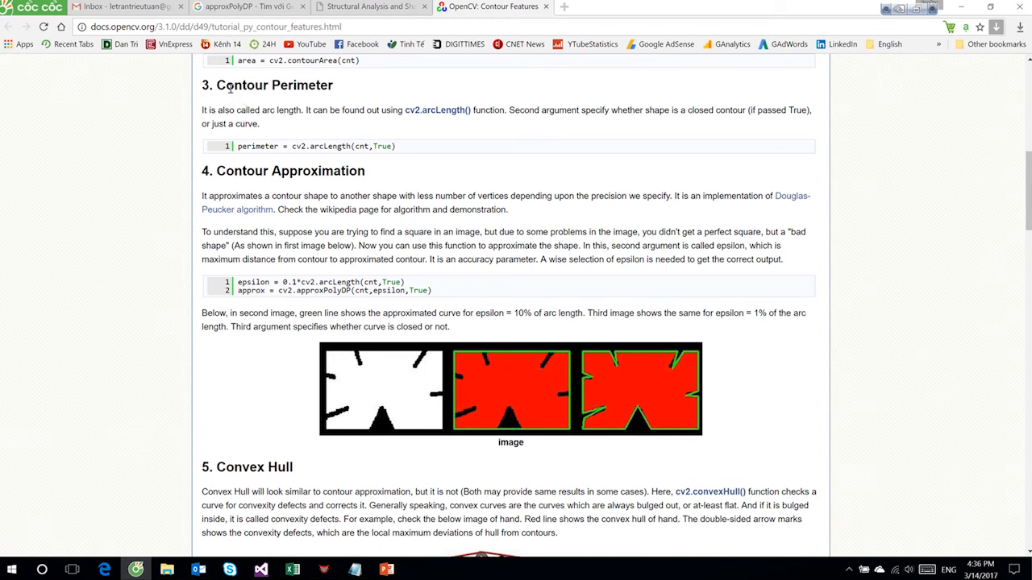
{"action": "mouse_move", "coordinate": [354, 132]}
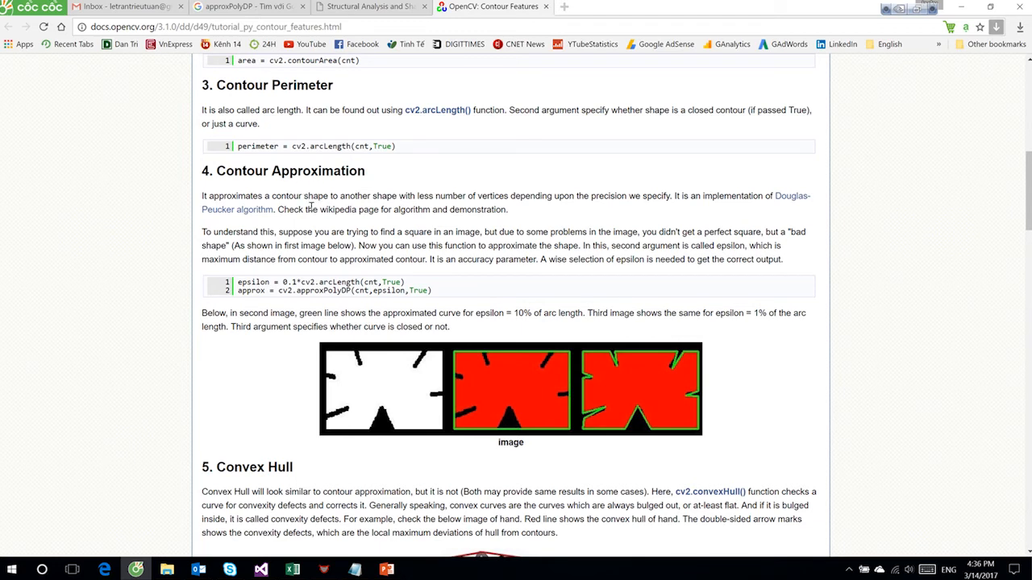
{"action": "mouse_move", "coordinate": [311, 208]}
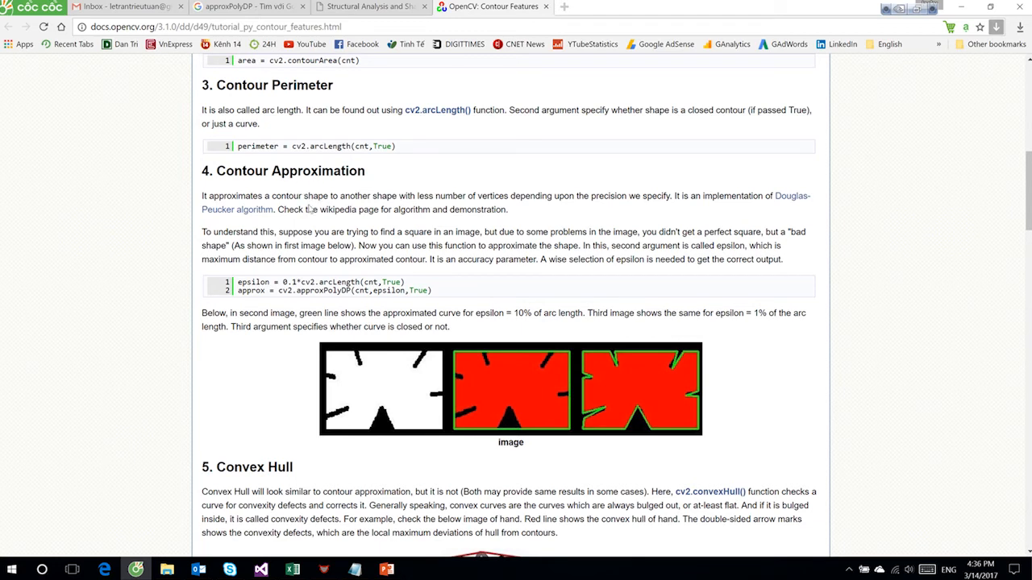
{"action": "mouse_move", "coordinate": [310, 206]}
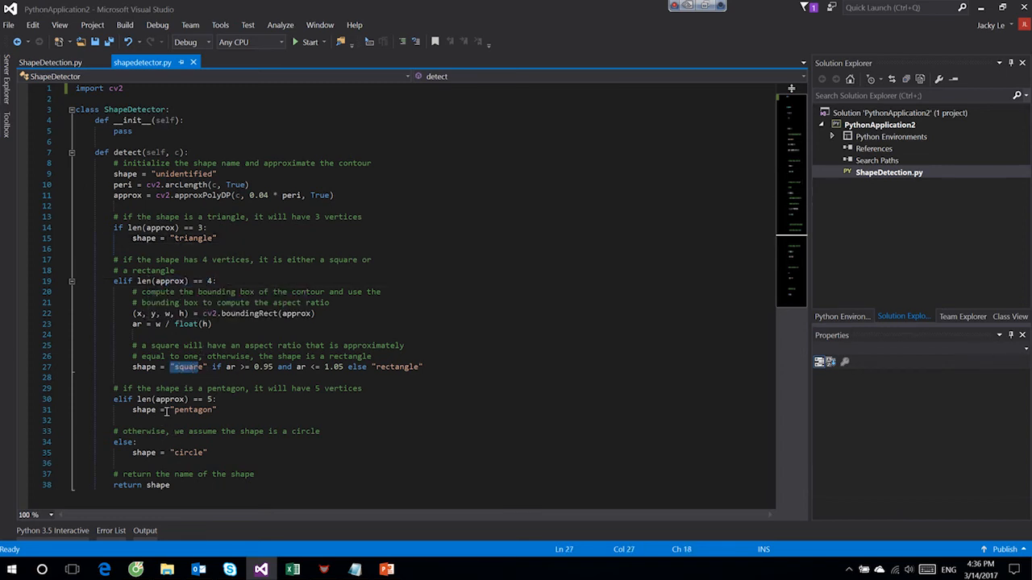
- Pick out the 'square', 'pentagon' and 'circle' shape names returned by the detector
{"action": "double_click", "coordinate": [194, 409]}
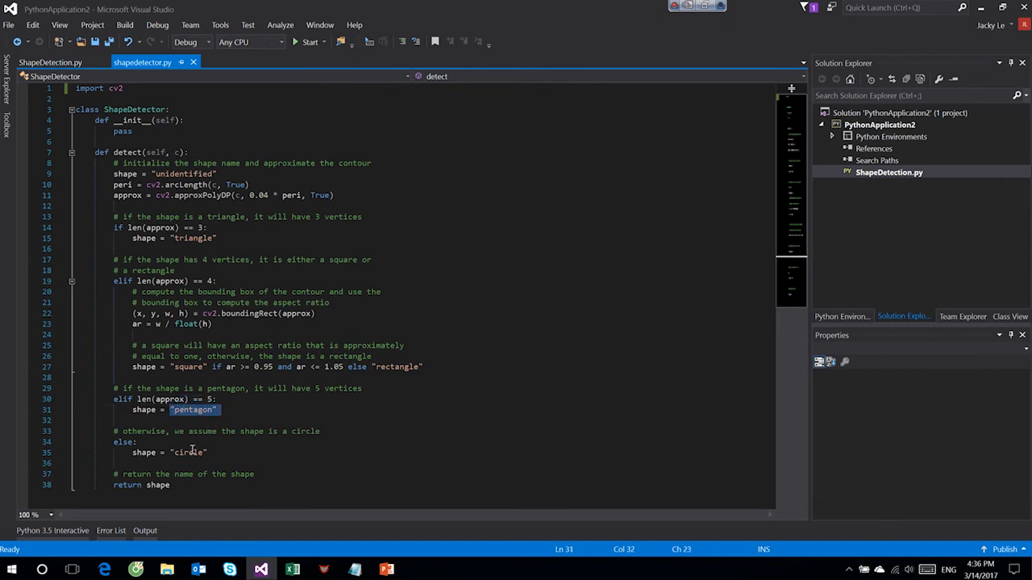
{"action": "double_click", "coordinate": [188, 451]}
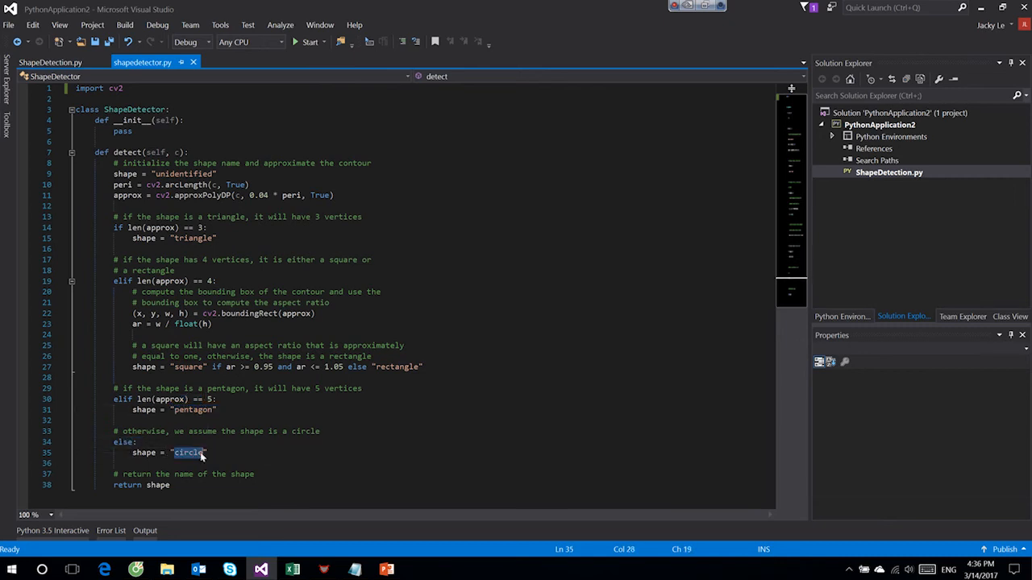
{"action": "left_click", "coordinate": [50, 61]}
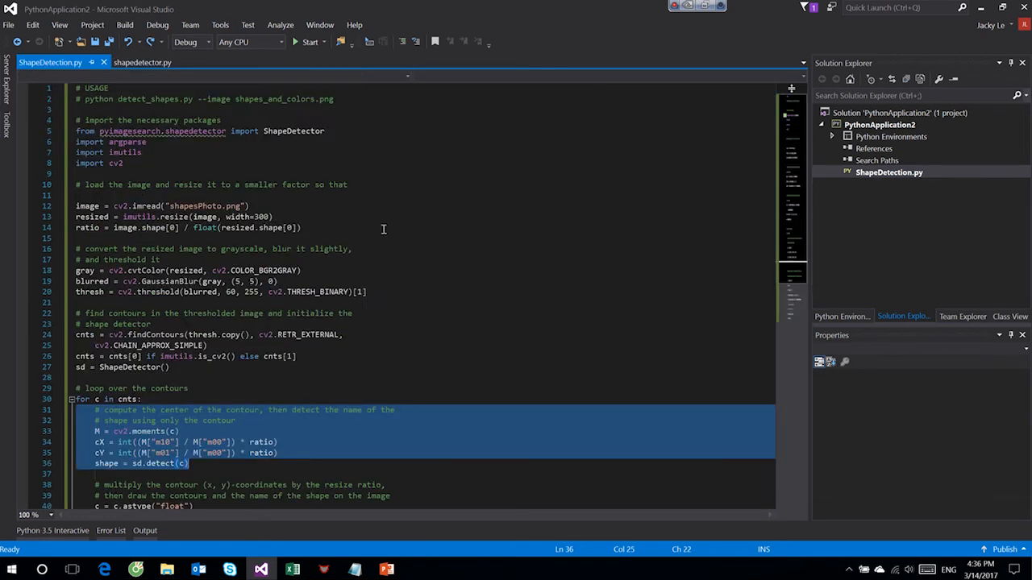
- Run ShapeDetection.py to test detection and close the partially labelled output window
{"action": "left_click", "coordinate": [310, 42]}
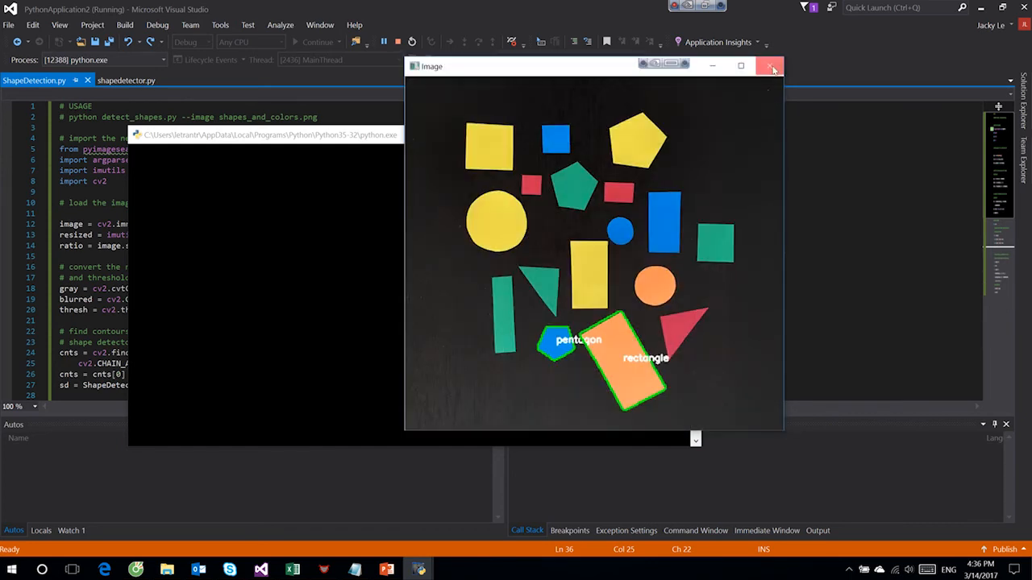
{"action": "left_click", "coordinate": [771, 65]}
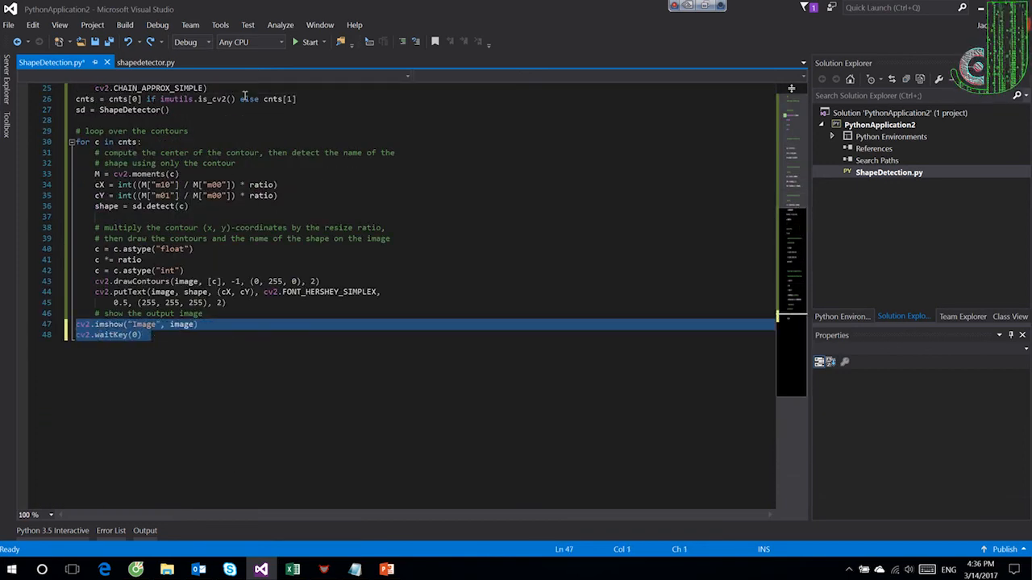
{"action": "left_click", "coordinate": [310, 42]}
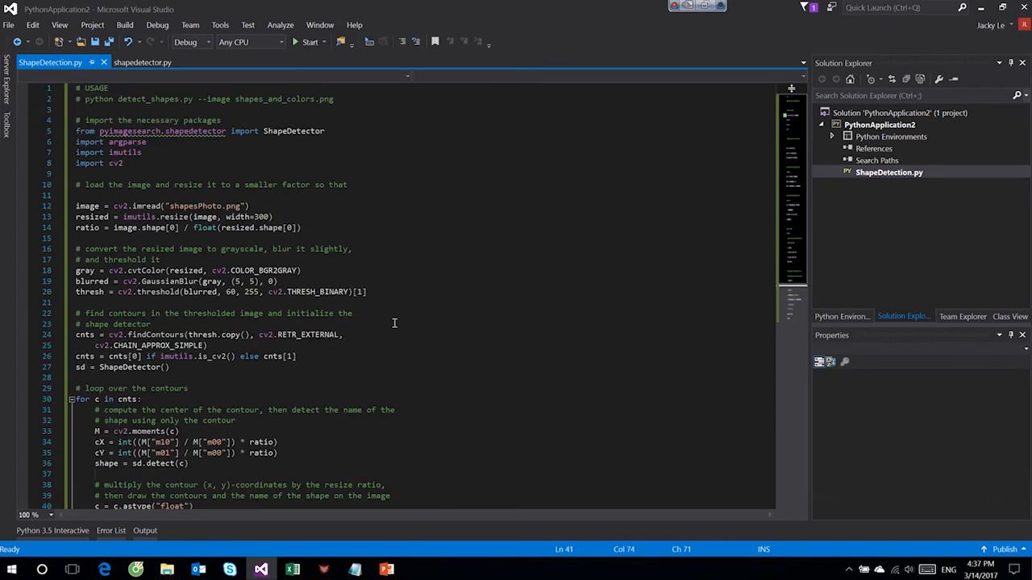
{"action": "mouse_move", "coordinate": [300, 509]}
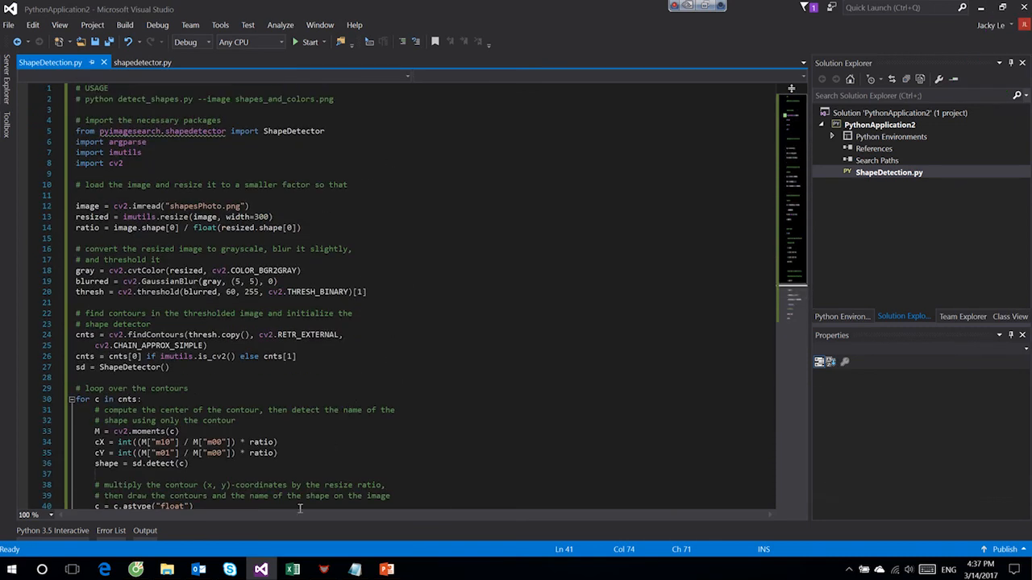